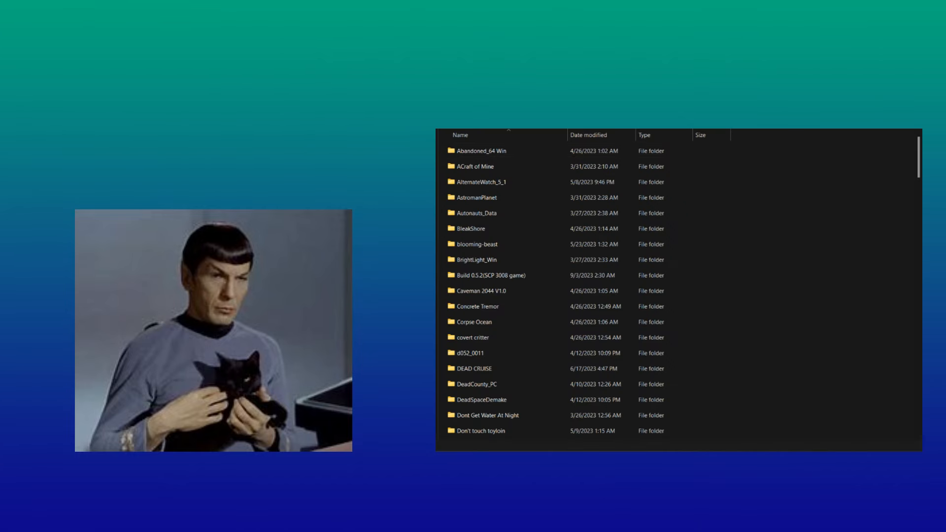
- Interact with the object ahead, the dark object on the grass, and the blue wall
scroll(down, 3)
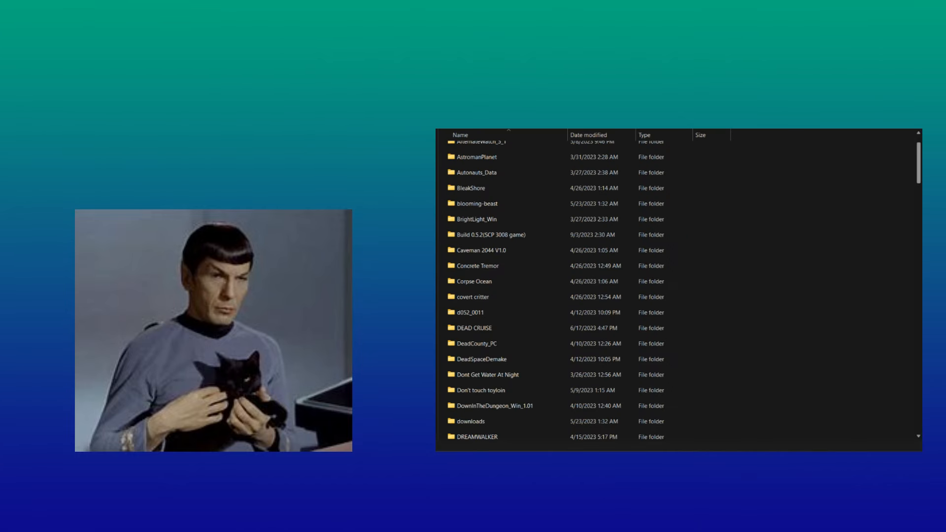
scroll(down, 3)
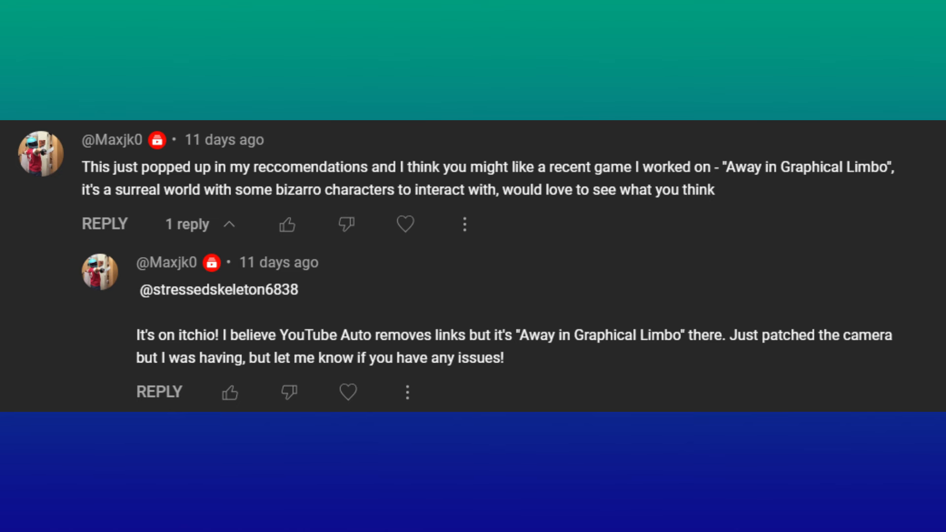
scroll(down, 3)
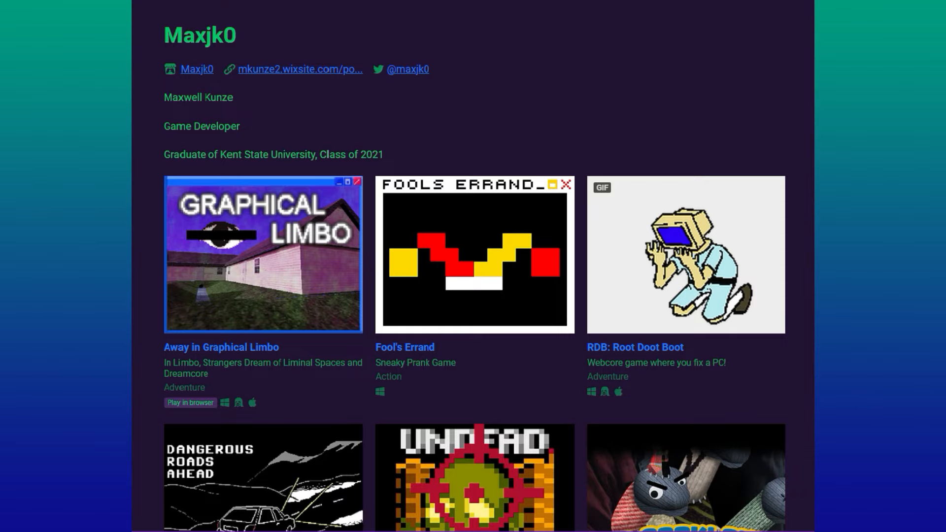
scroll(down, 3)
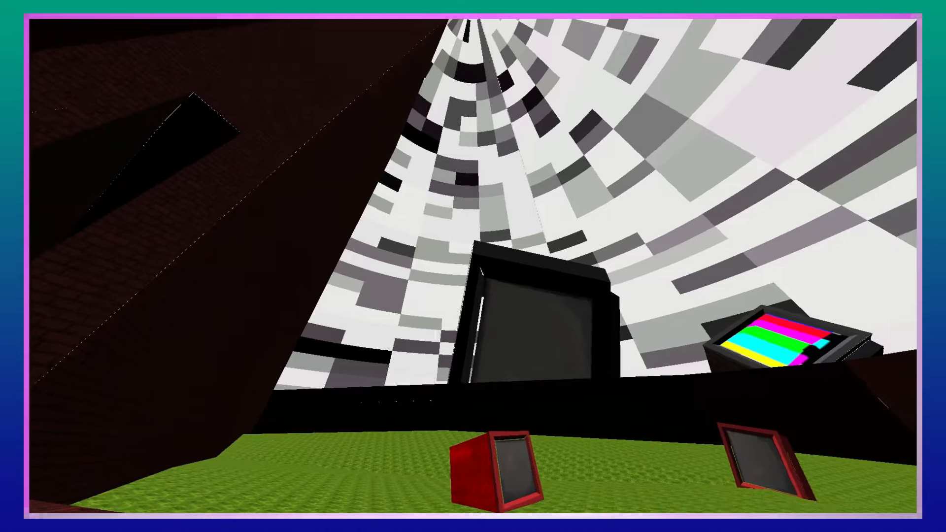
mouse_move(473, 266)
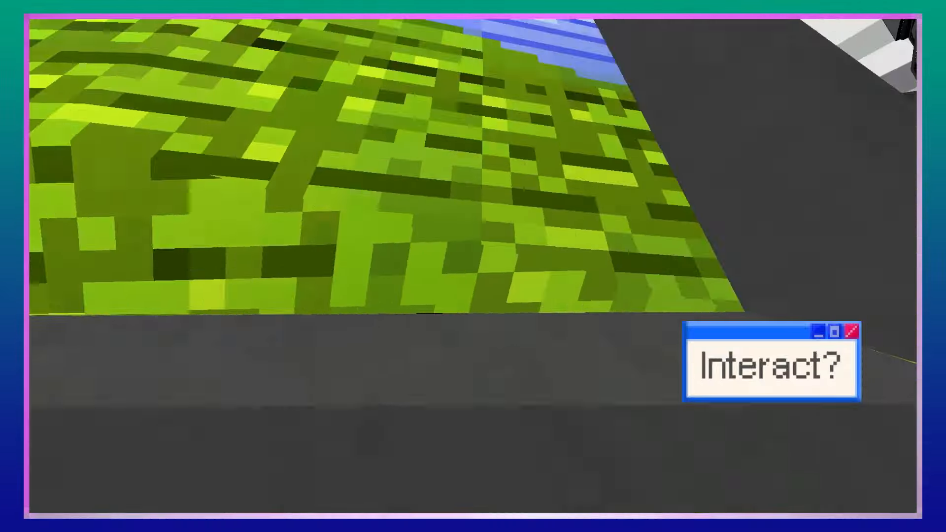
click(772, 367)
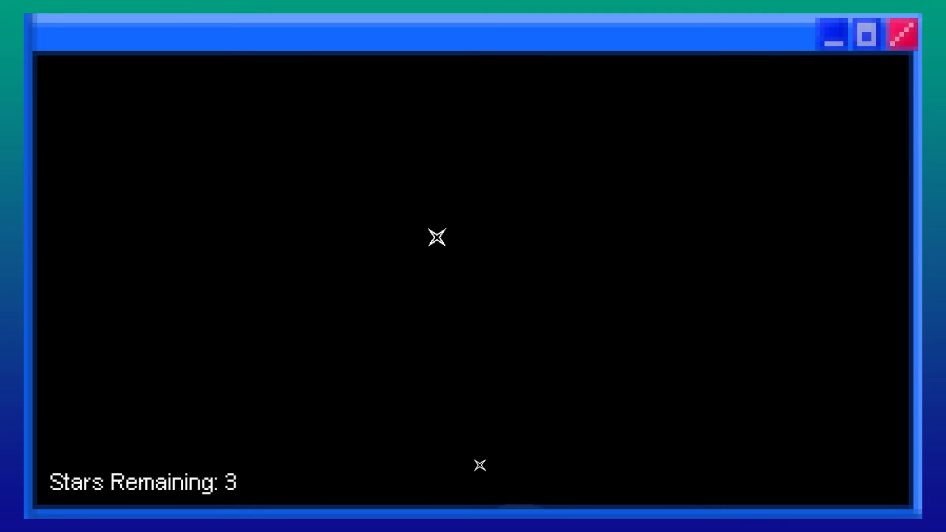
mouse_move(476, 347)
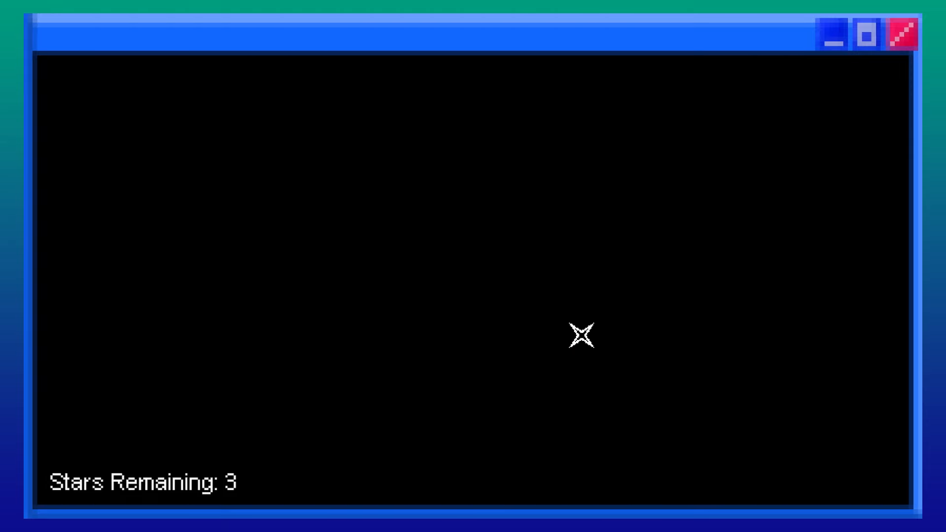
mouse_move(460, 237)
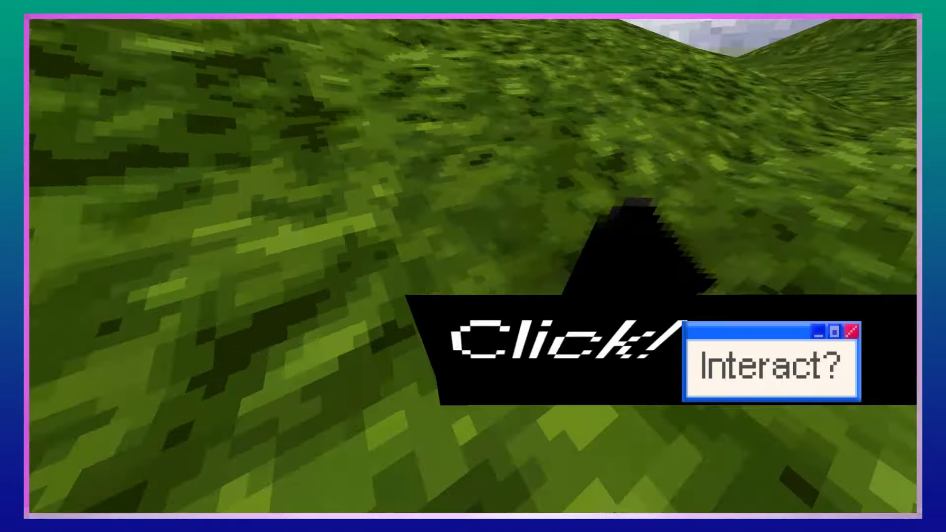
click(772, 365)
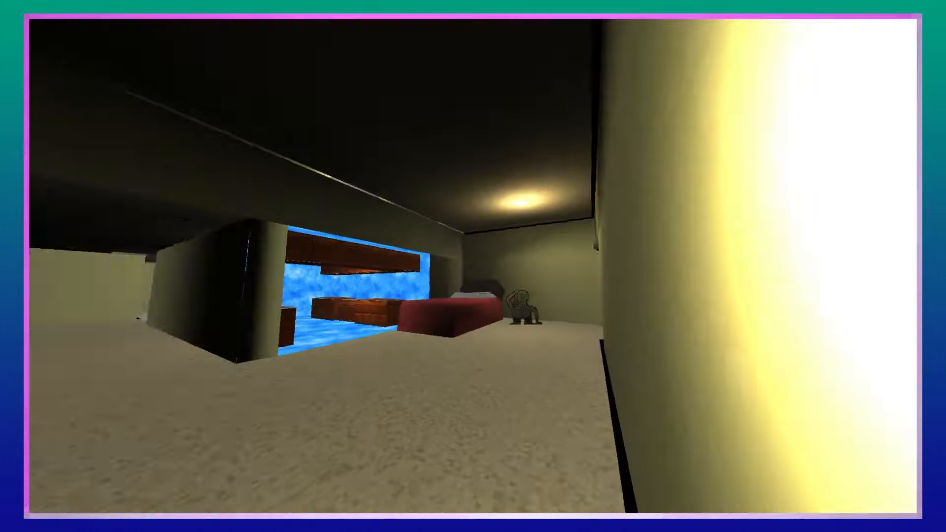
mouse_move(473, 266)
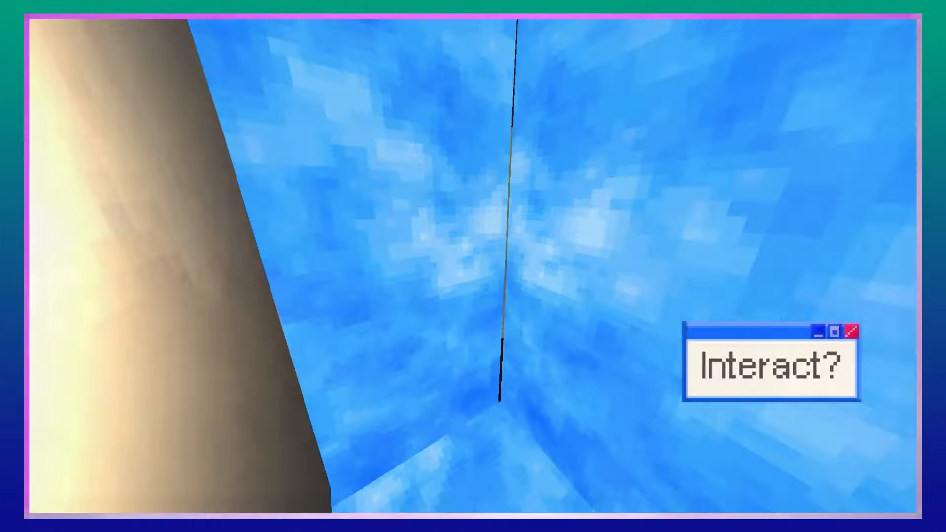
click(767, 366)
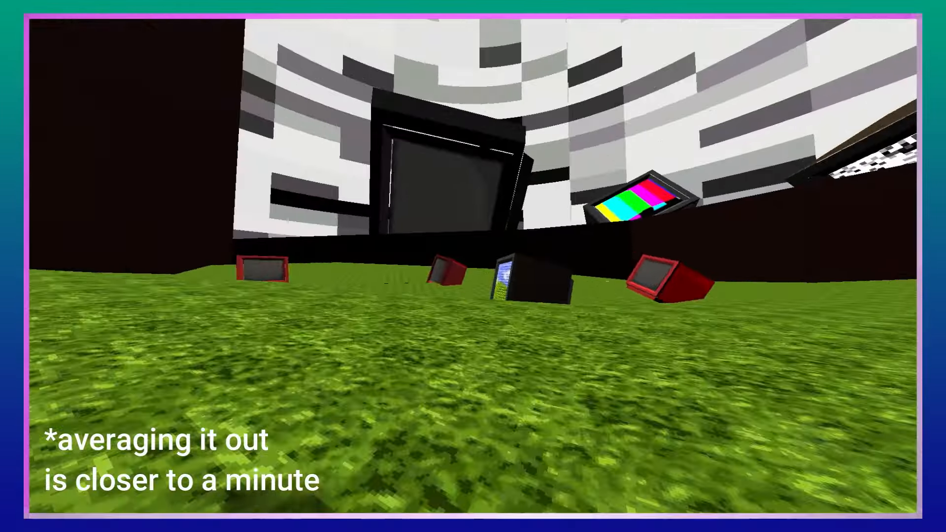
mouse_move(473, 266)
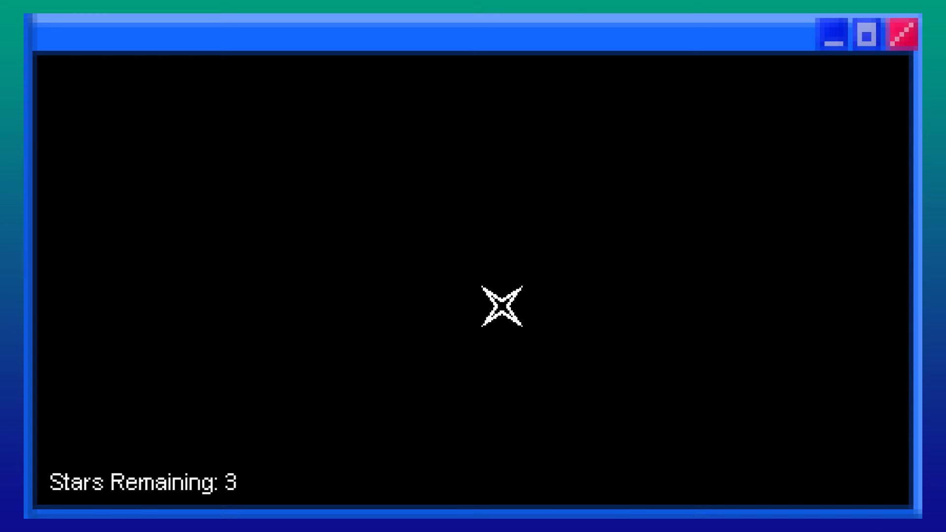
- Catch the last three remaining stars
click(501, 310)
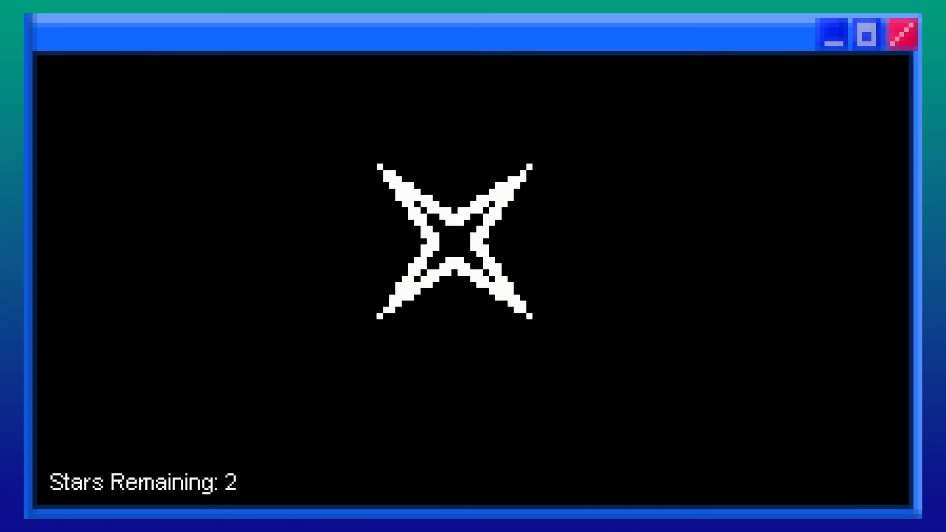
click(453, 241)
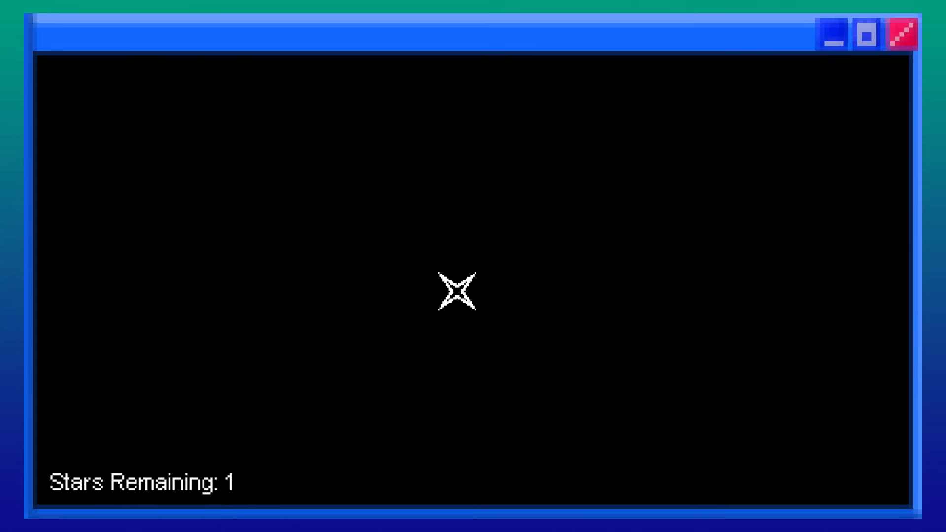
click(459, 291)
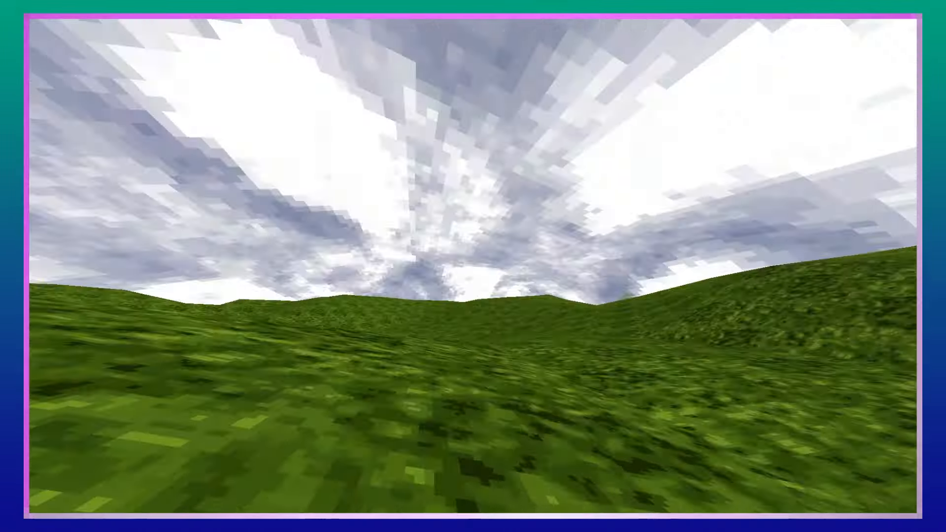
mouse_move(473, 266)
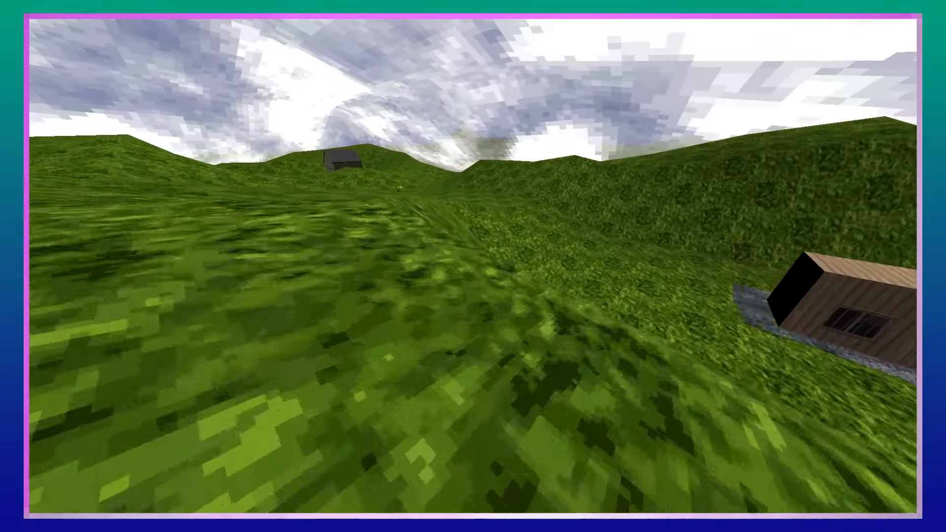
mouse_move(473, 266)
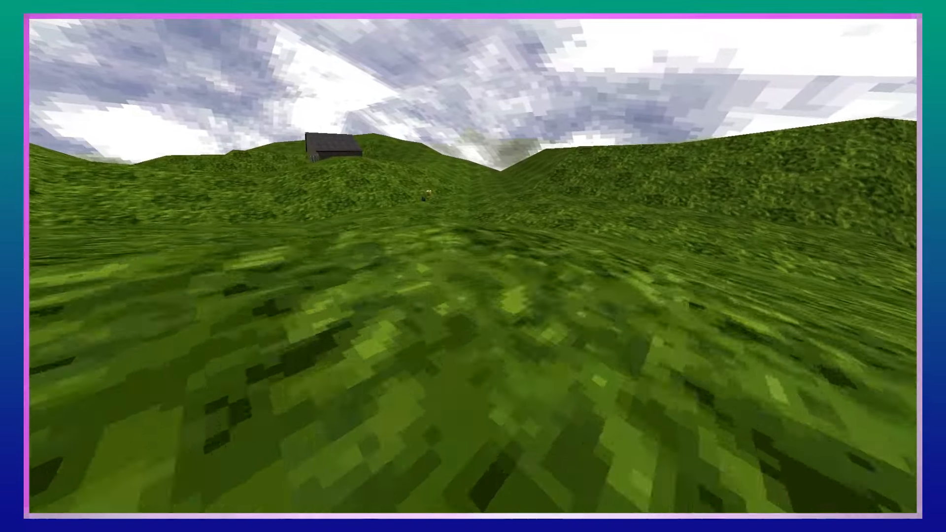
mouse_move(473, 267)
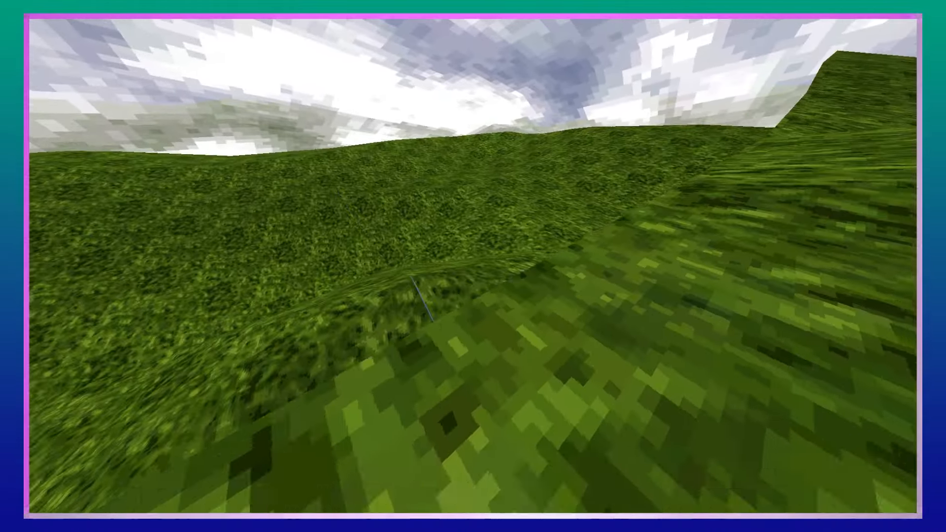
mouse_move(473, 266)
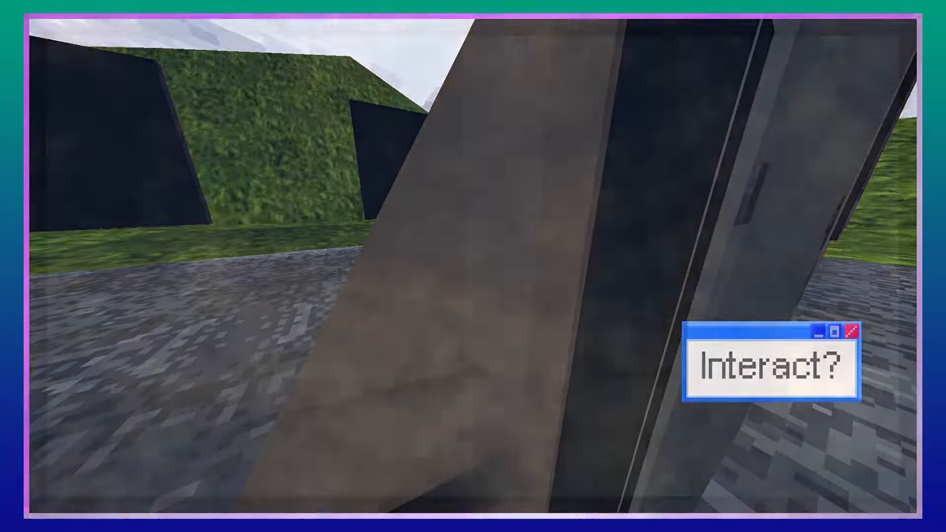
- Scan the organic material outside the submarine
click(775, 366)
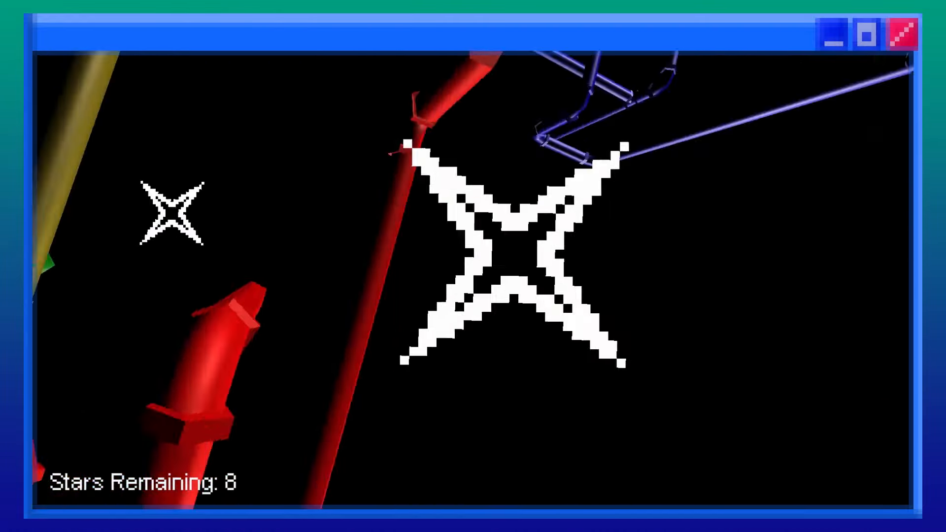
click(513, 254)
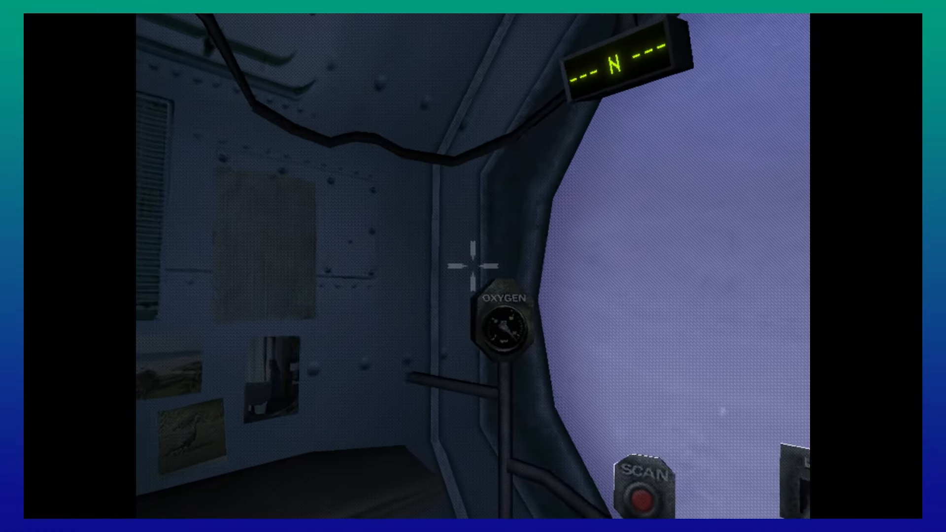
mouse_move(473, 266)
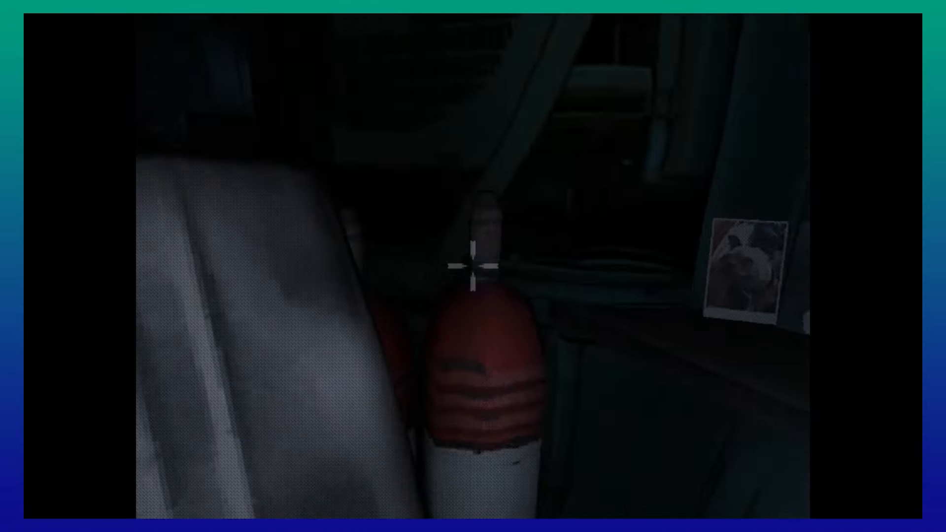
mouse_move(473, 266)
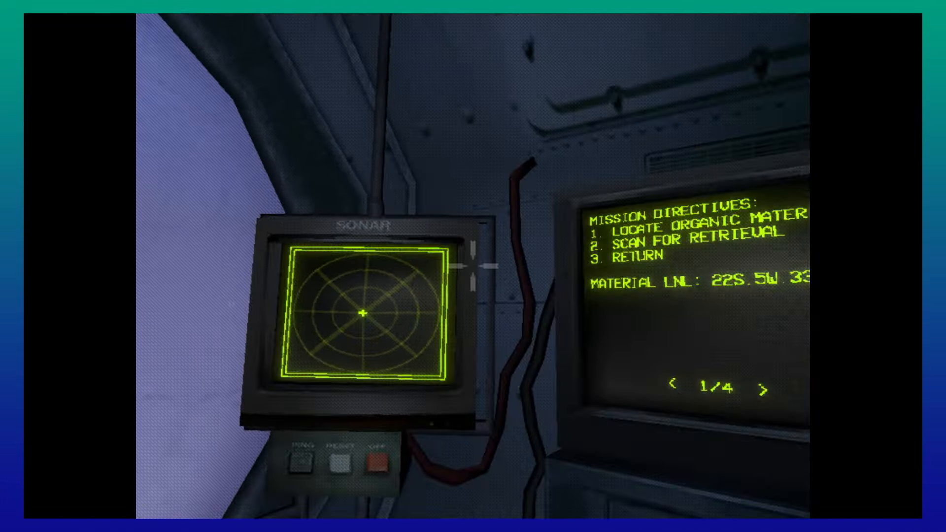
mouse_move(473, 266)
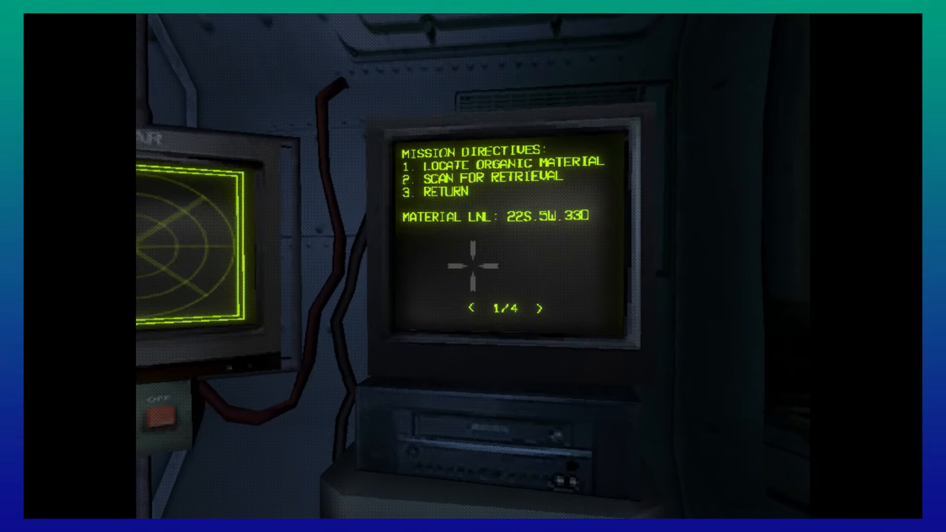
click(544, 310)
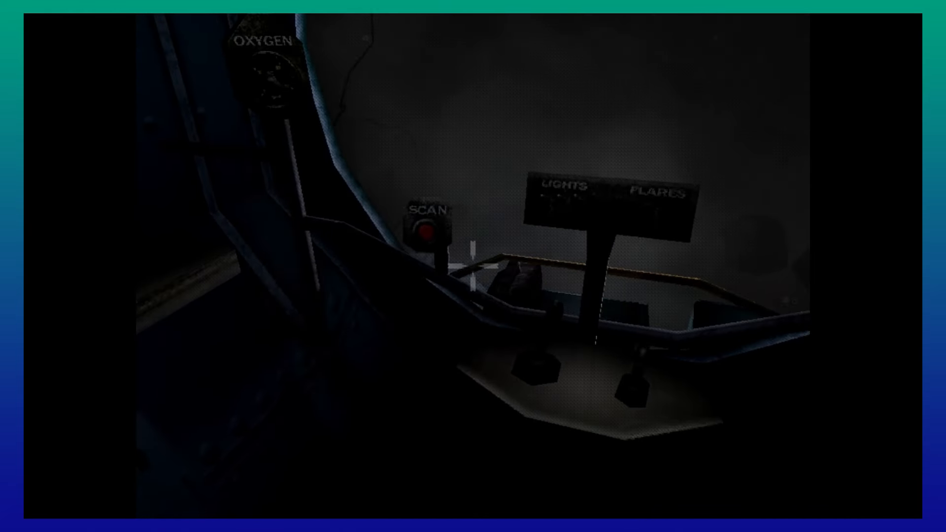
mouse_move(473, 266)
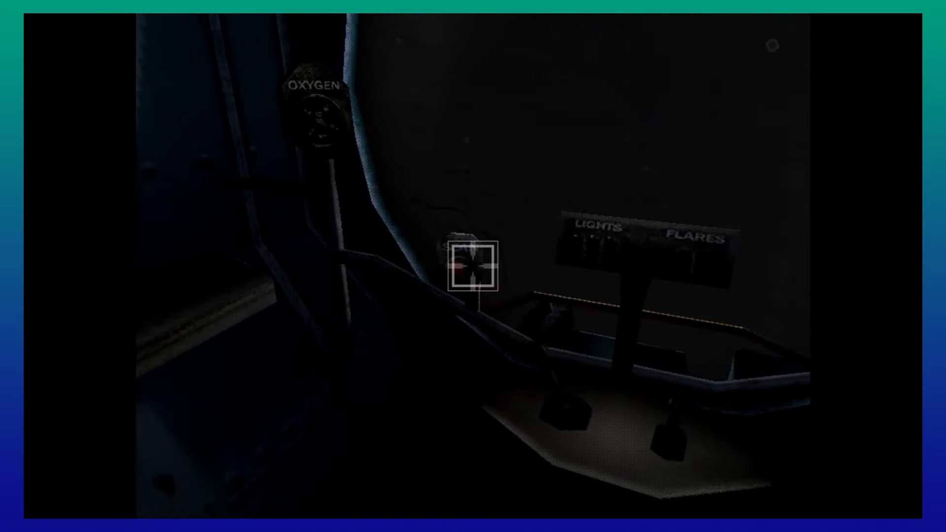
mouse_move(473, 266)
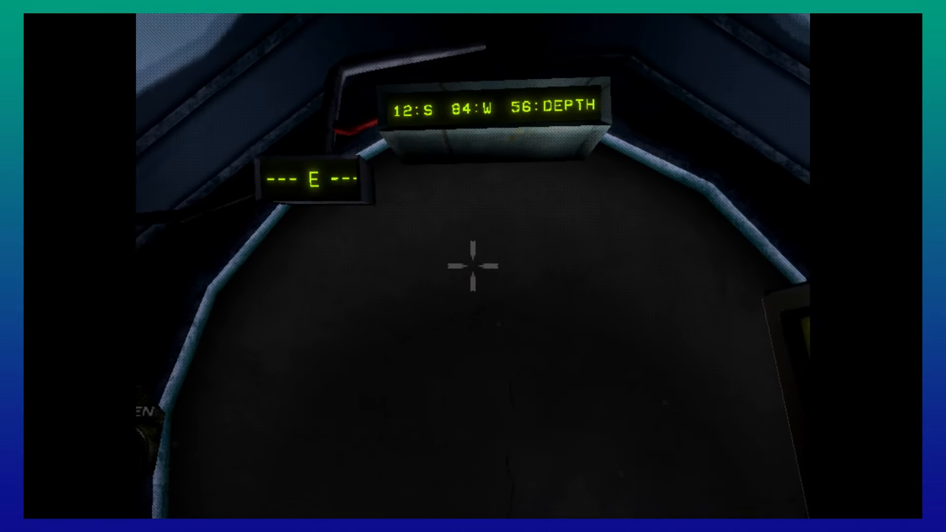
mouse_move(473, 265)
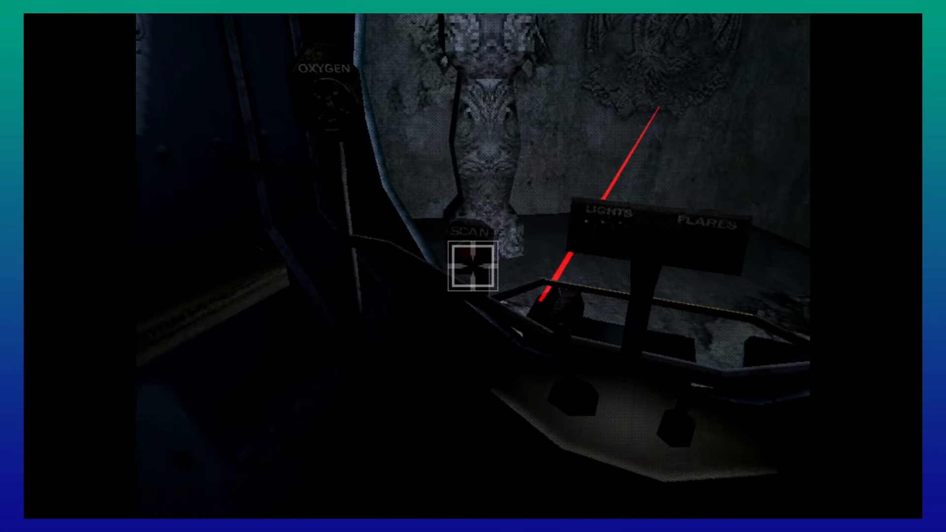
mouse_move(473, 266)
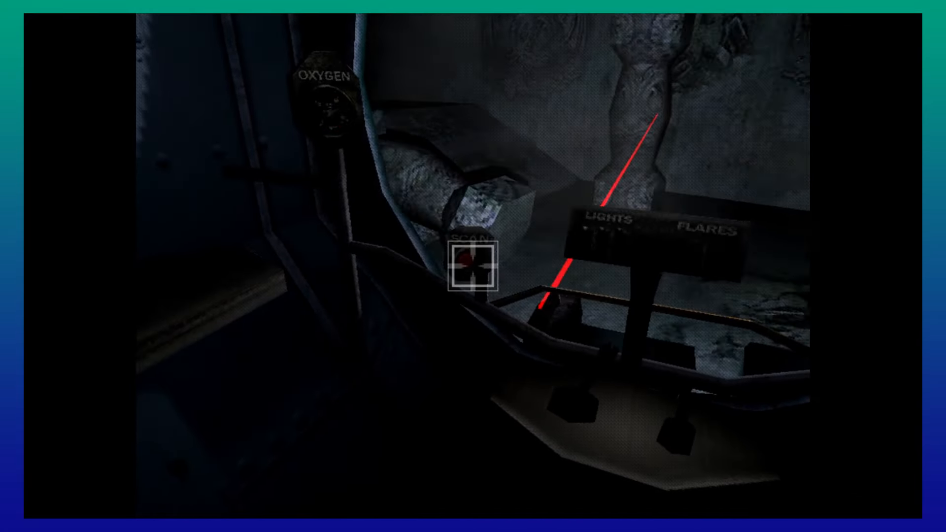
mouse_move(473, 266)
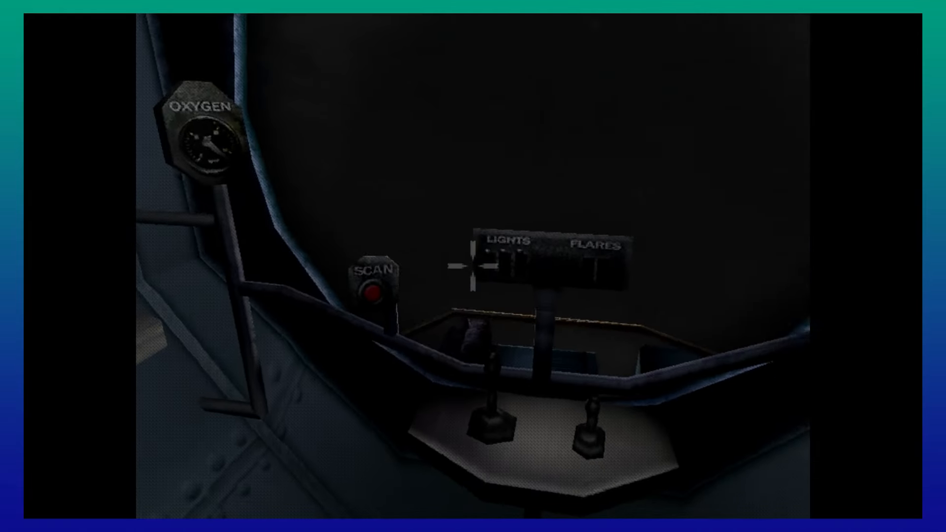
mouse_move(473, 266)
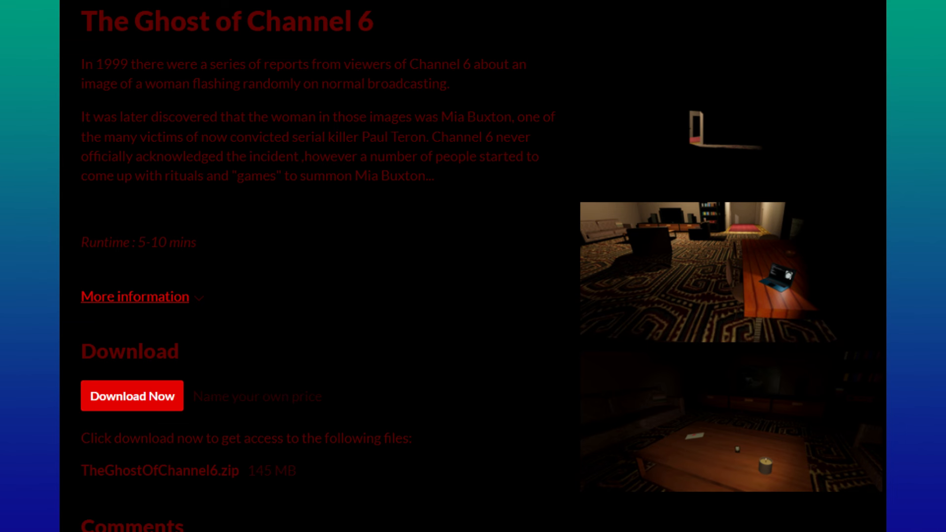
- Start The Ghost of Channel 6 and leave its ritual webpage to return to the room
click(132, 396)
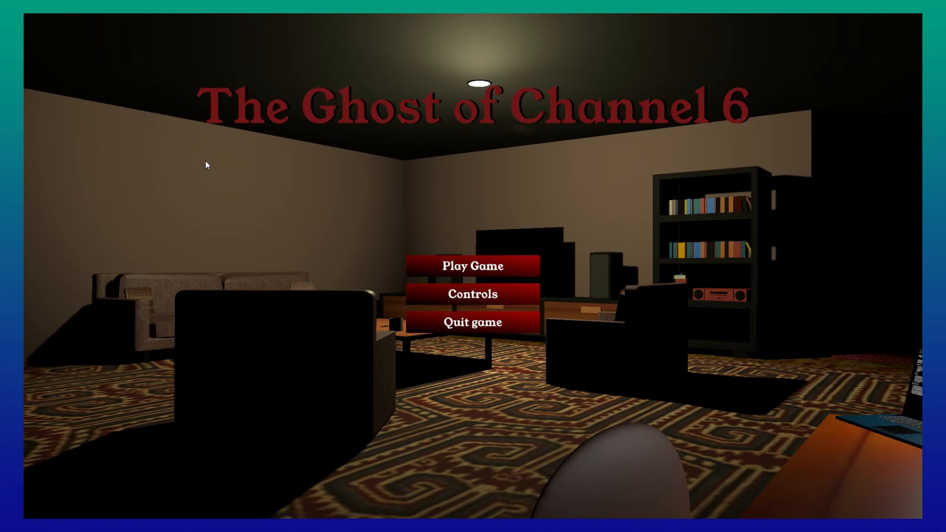
click(473, 266)
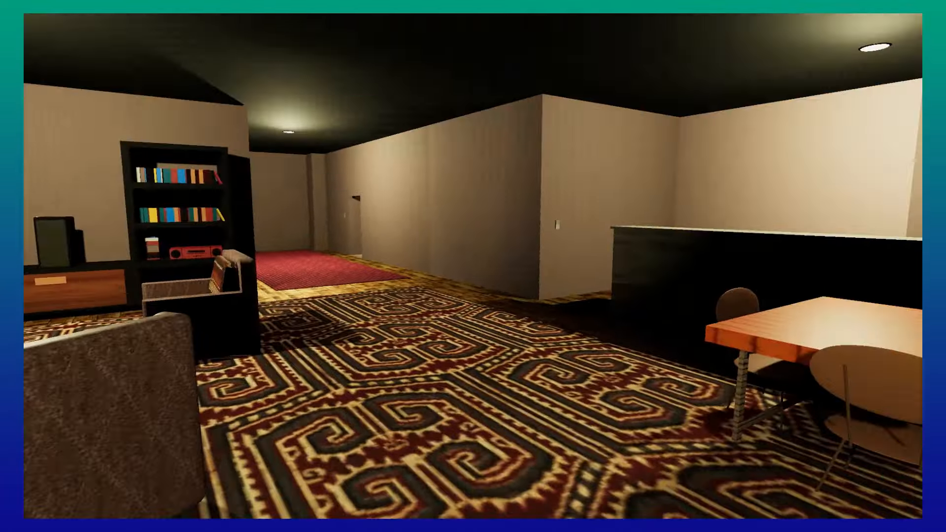
mouse_move(473, 266)
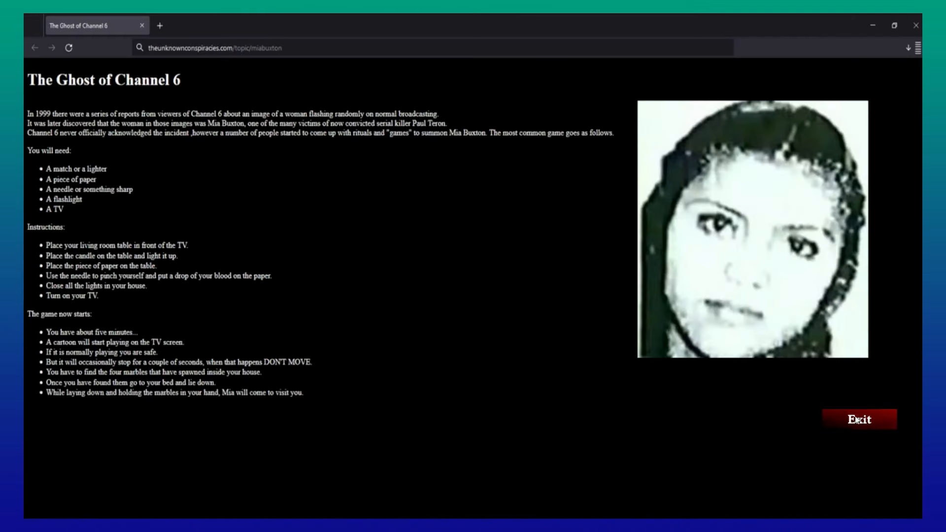
click(857, 419)
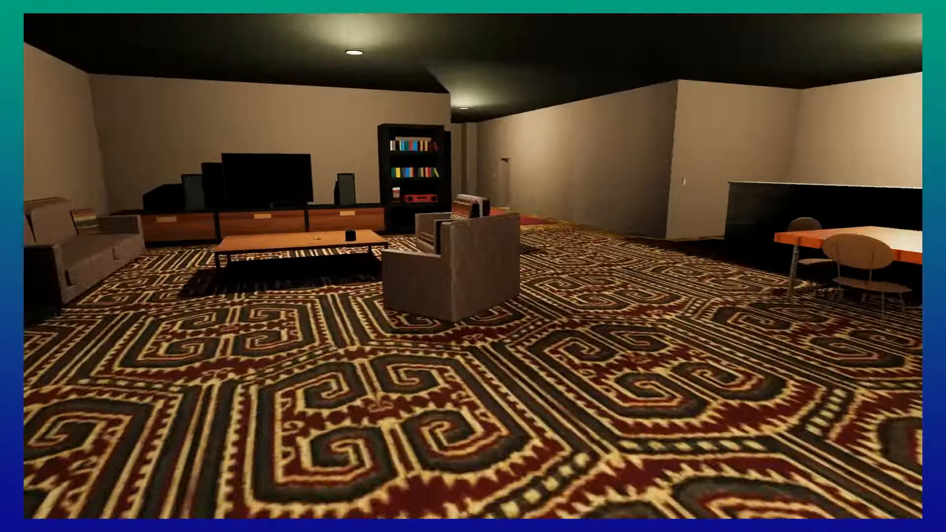
mouse_move(473, 267)
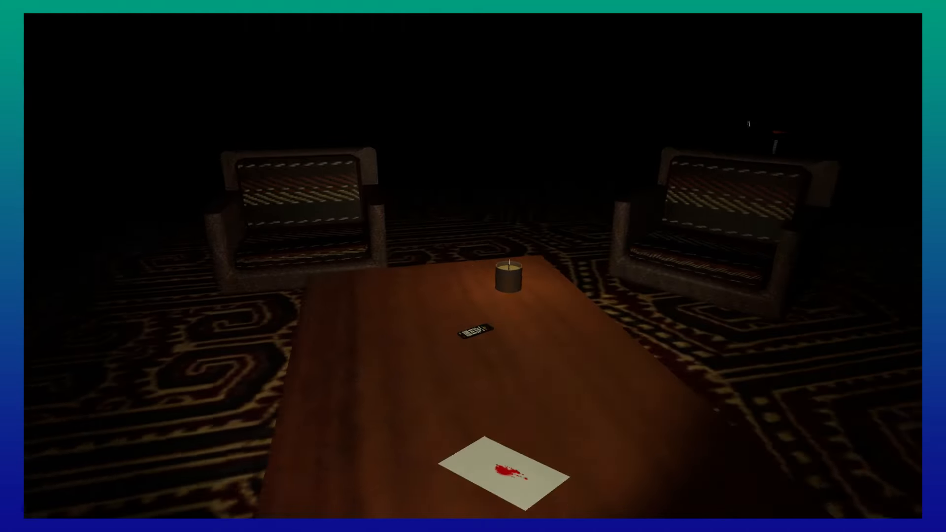
mouse_move(473, 266)
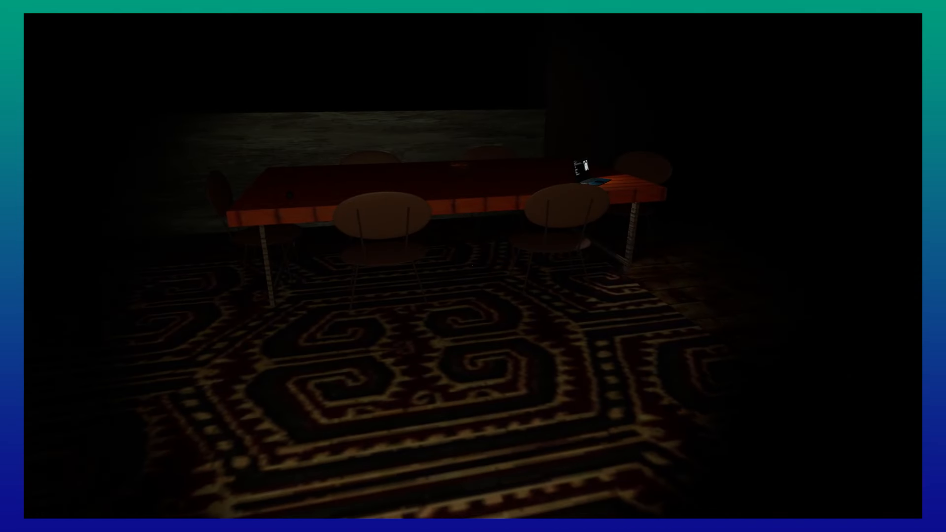
mouse_move(473, 266)
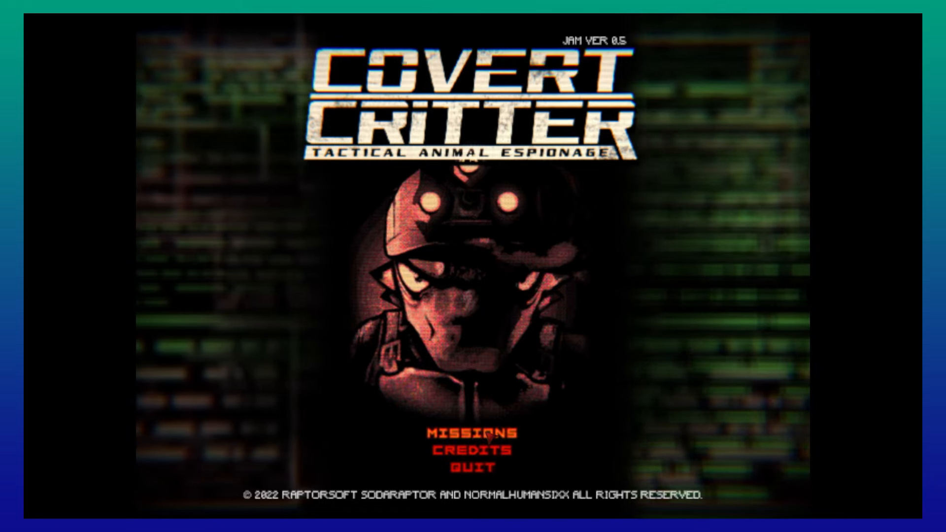
- Start a Covert Critter mission and walk the critter forward into the corridor
click(474, 432)
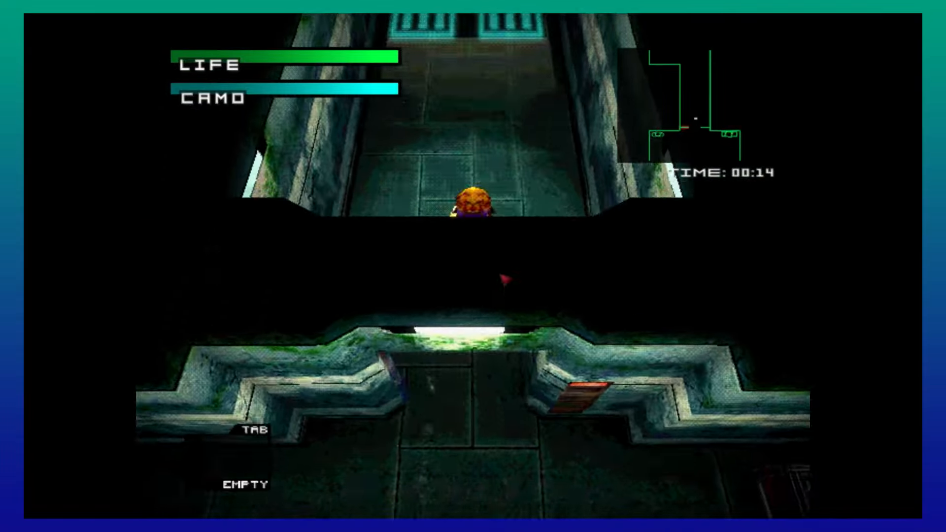
key(w)
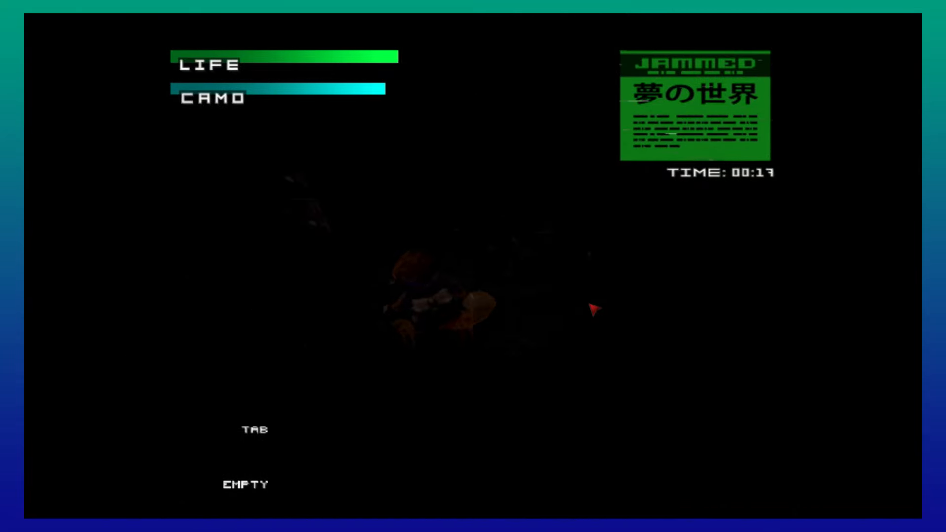
- Deploy the drone to scout, exit drone view, and turn on camouflage
key(Tab)
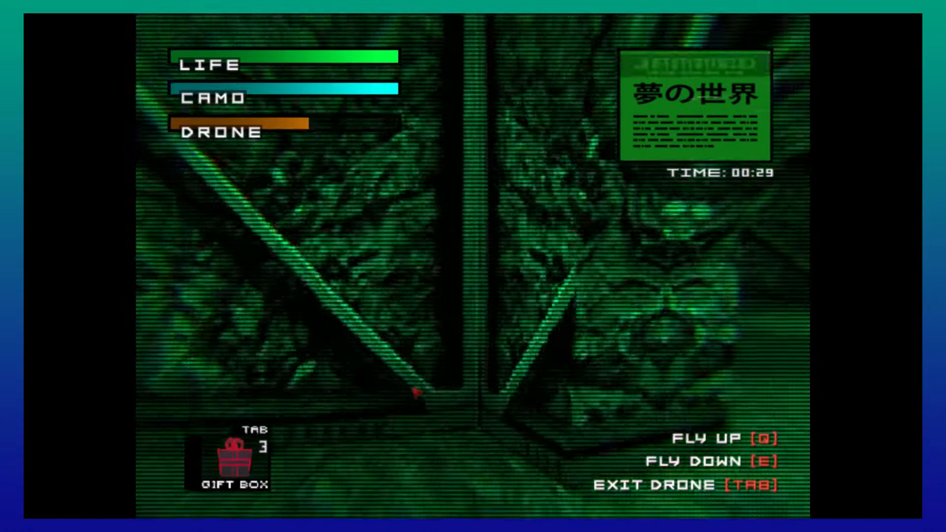
key(Tab)
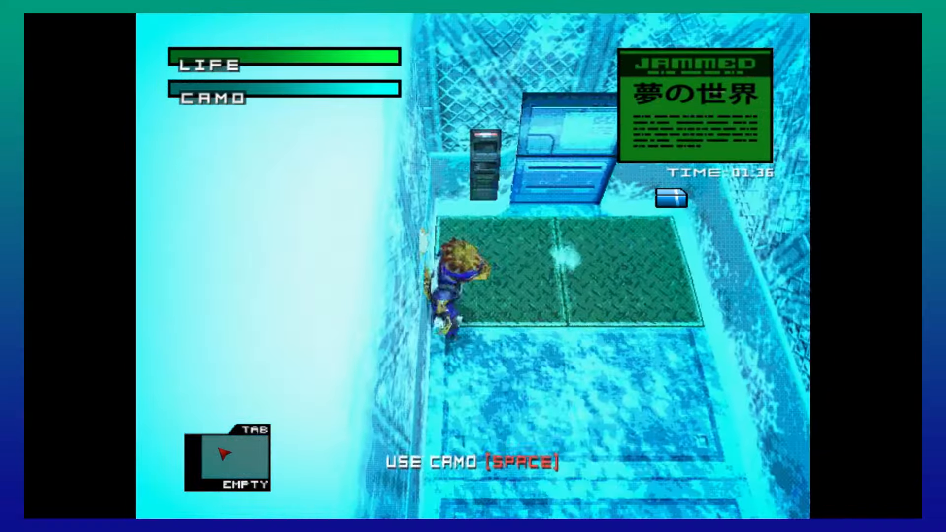
key(space)
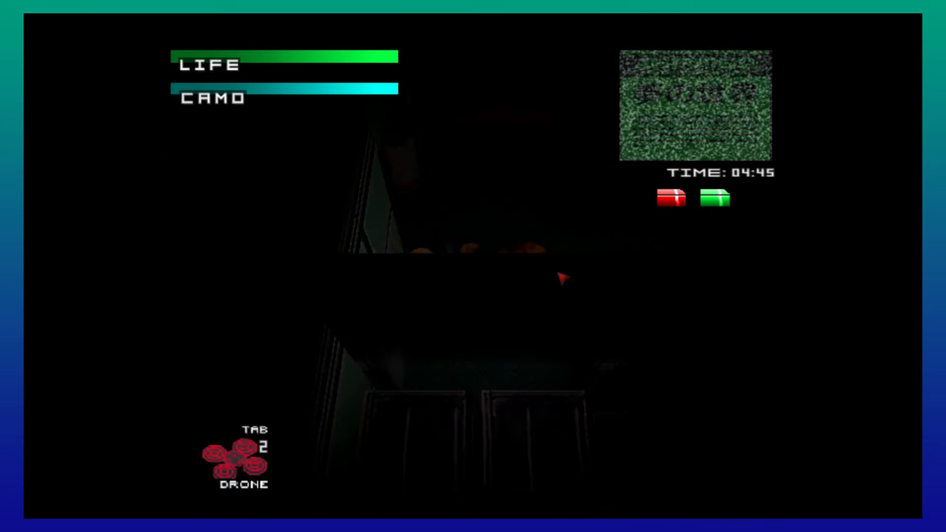
- Launch the drone to spy on the guard, then leave drone view
key(tab)
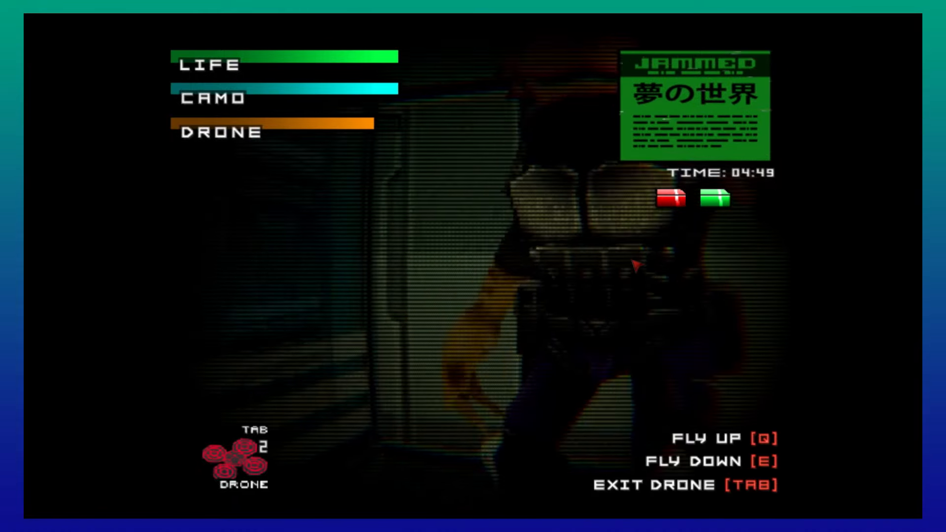
key(tab)
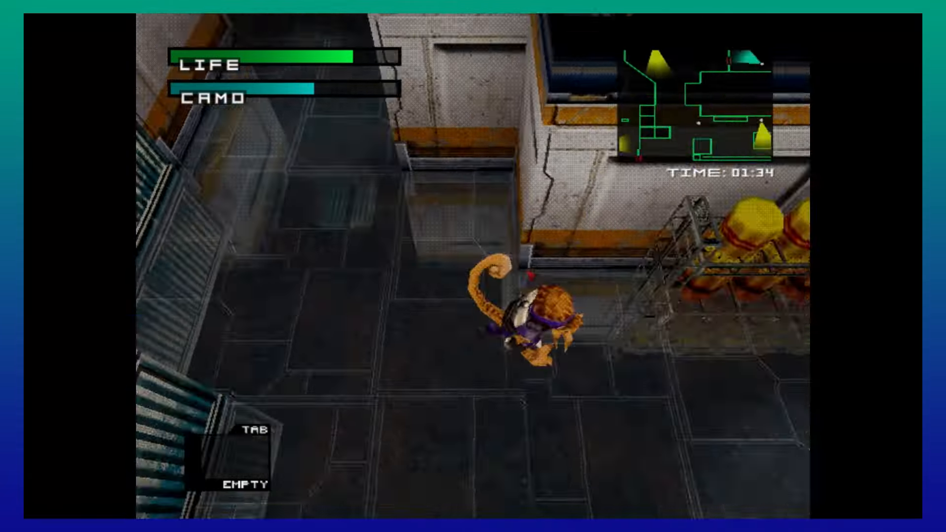
- Walk the critter forward past the stacked yellow barrels
key(w)
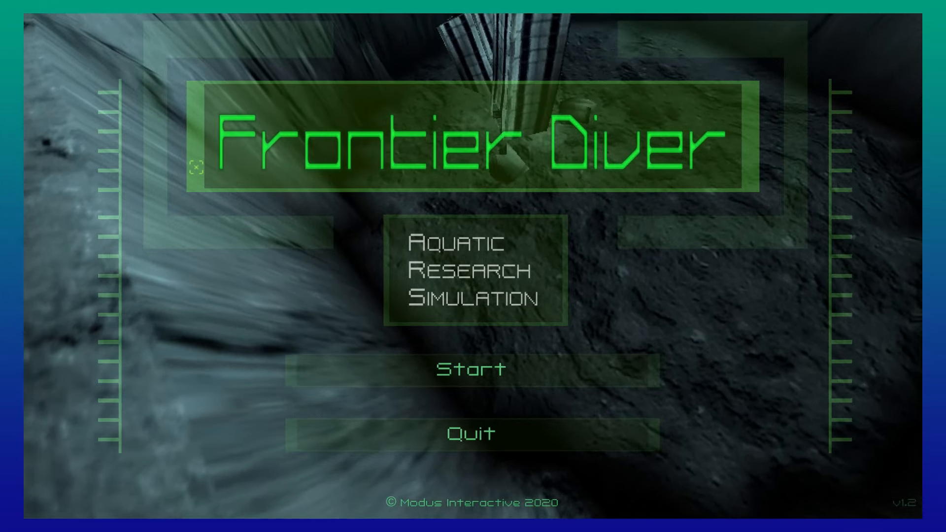
- Start the Frontier Diver simulation from its title screen
click(473, 369)
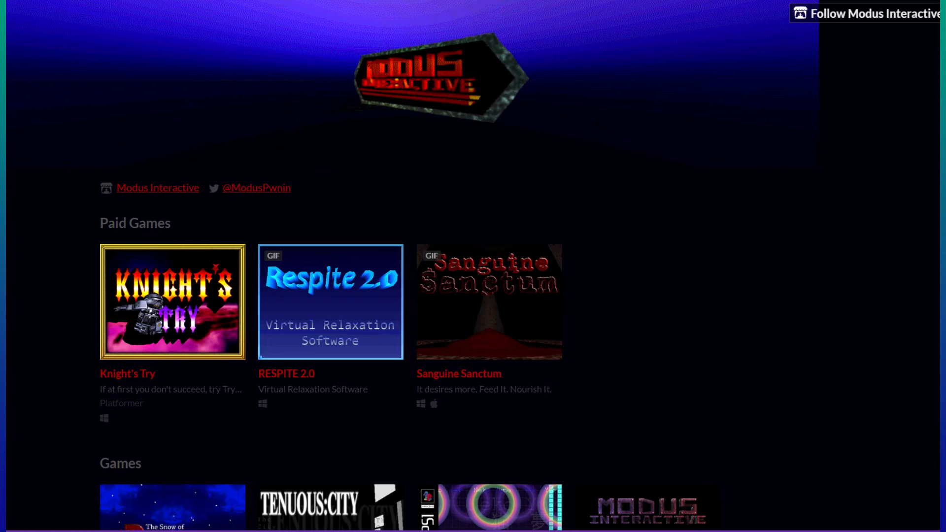
- Launch a dark 3D game from the Modus Interactive itch.io page
click(489, 302)
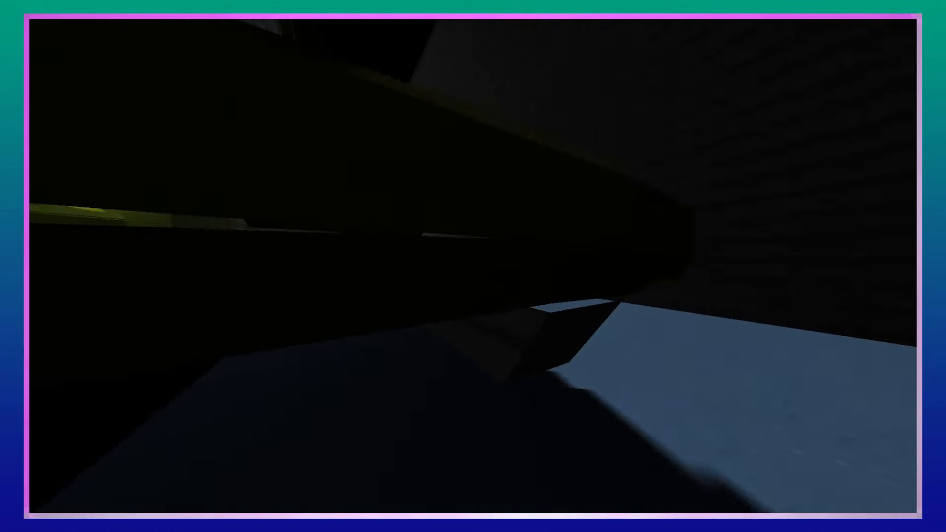
mouse_move(473, 266)
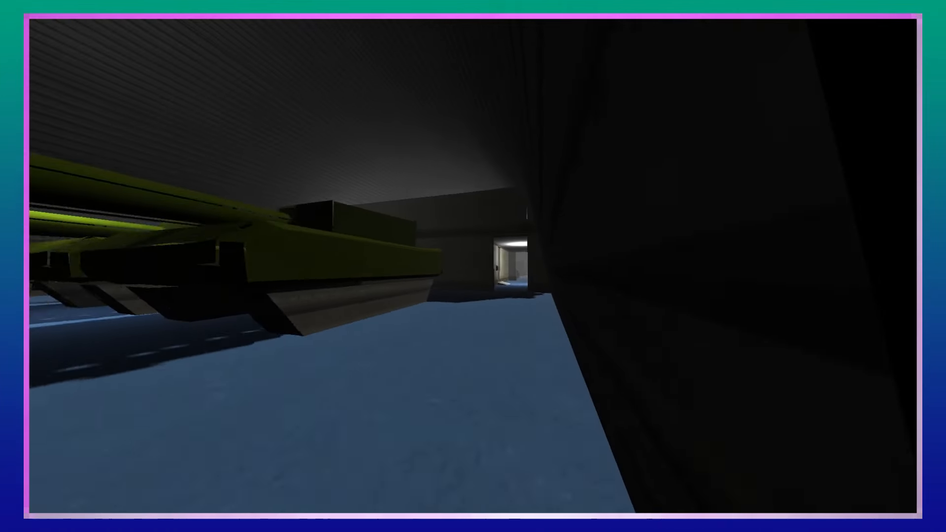
mouse_move(473, 266)
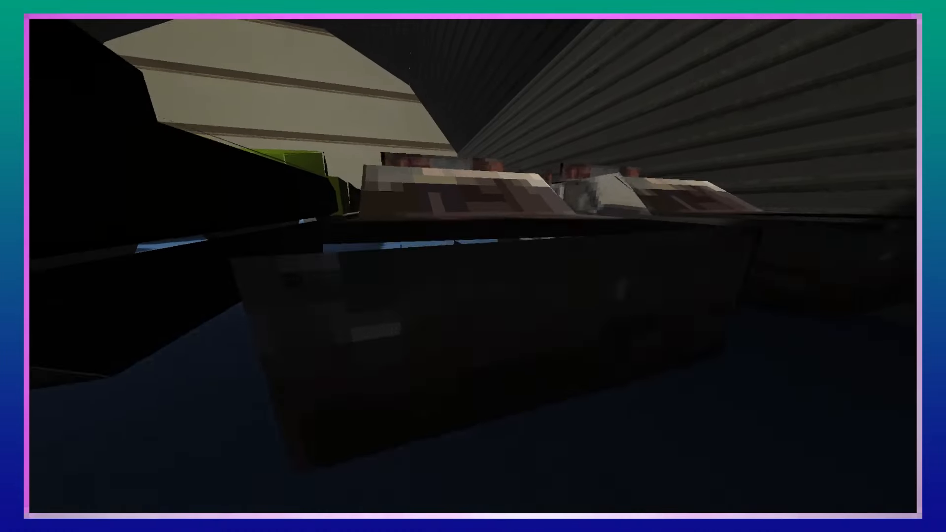
mouse_move(473, 266)
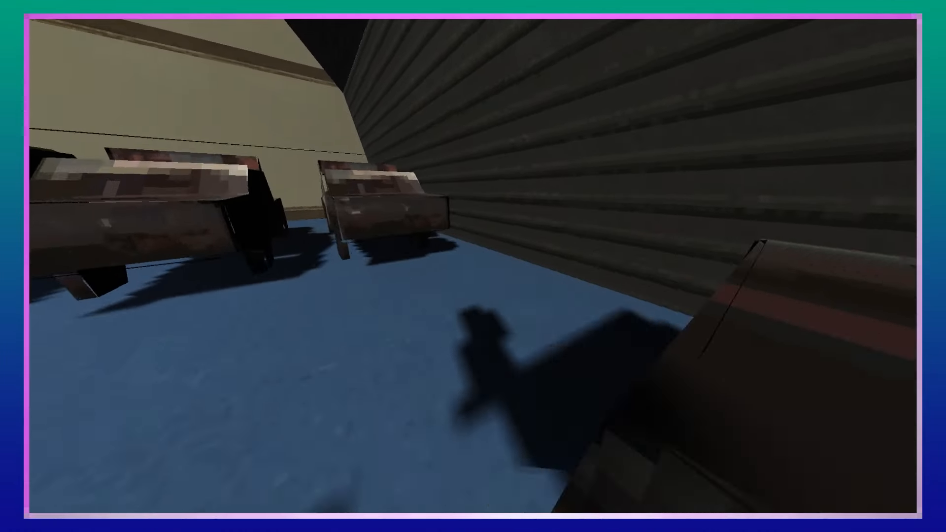